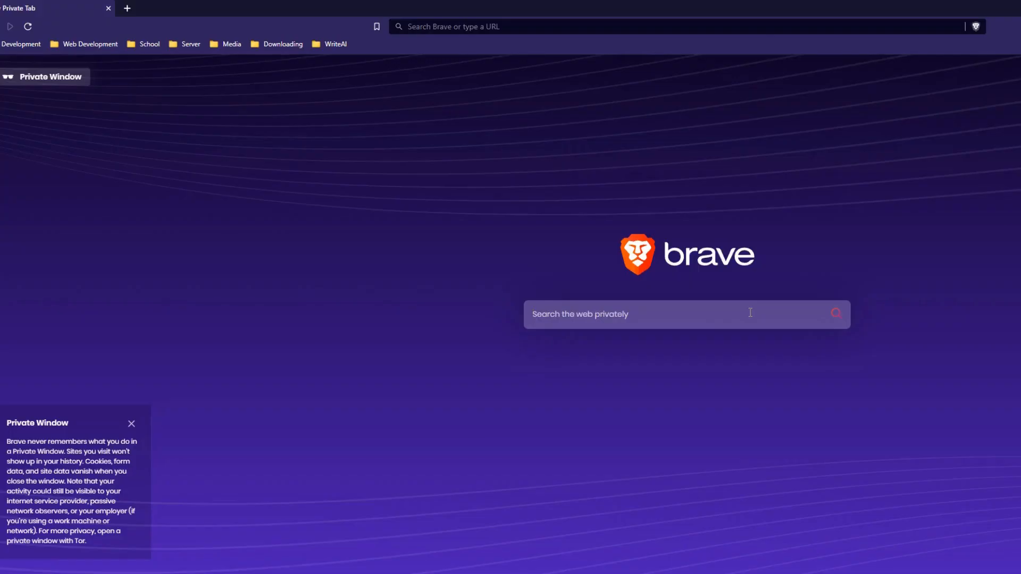
# - Search Brave for 'cyberpunk 2077 download' and skim down the results
pyautogui.write('cyberpunk 2077')
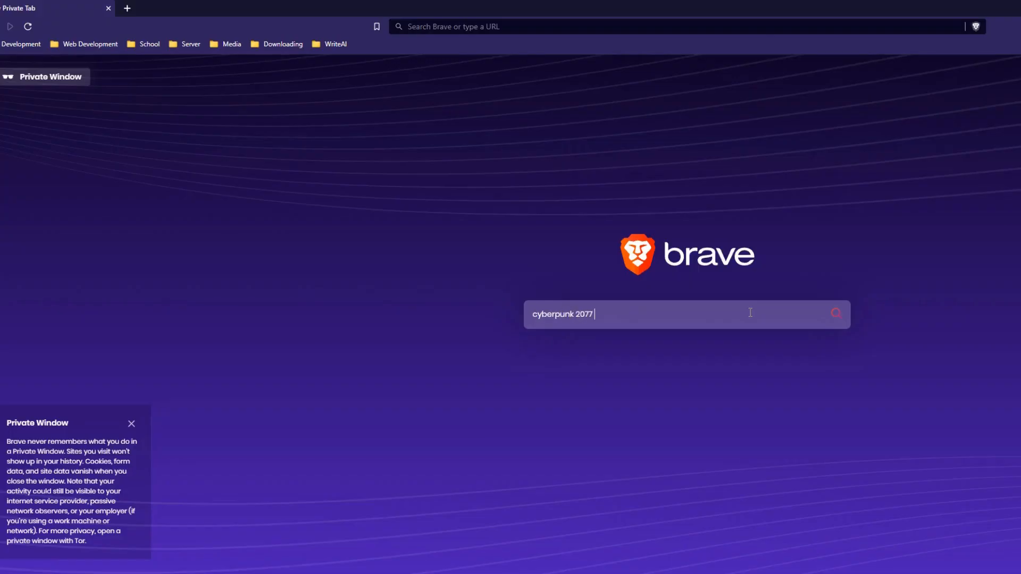
pyautogui.write('cyberpunk 2077 download')
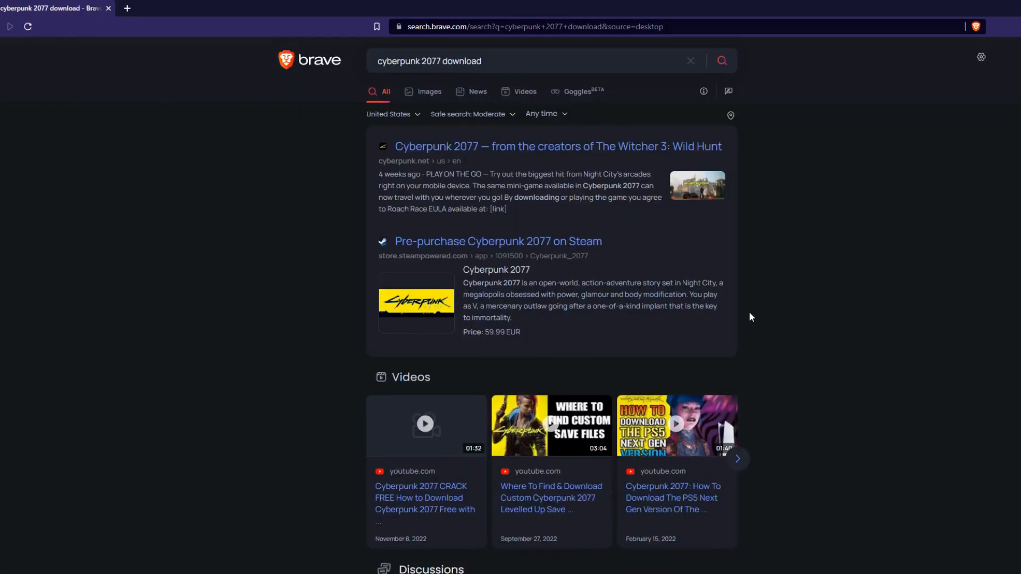
pyautogui.scroll(-3)
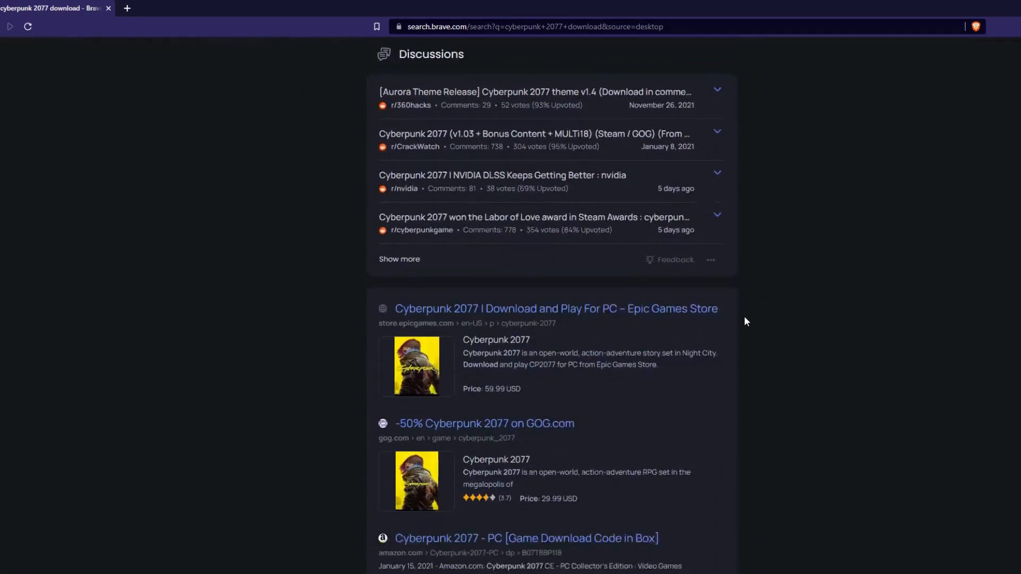
pyautogui.scroll(-3)
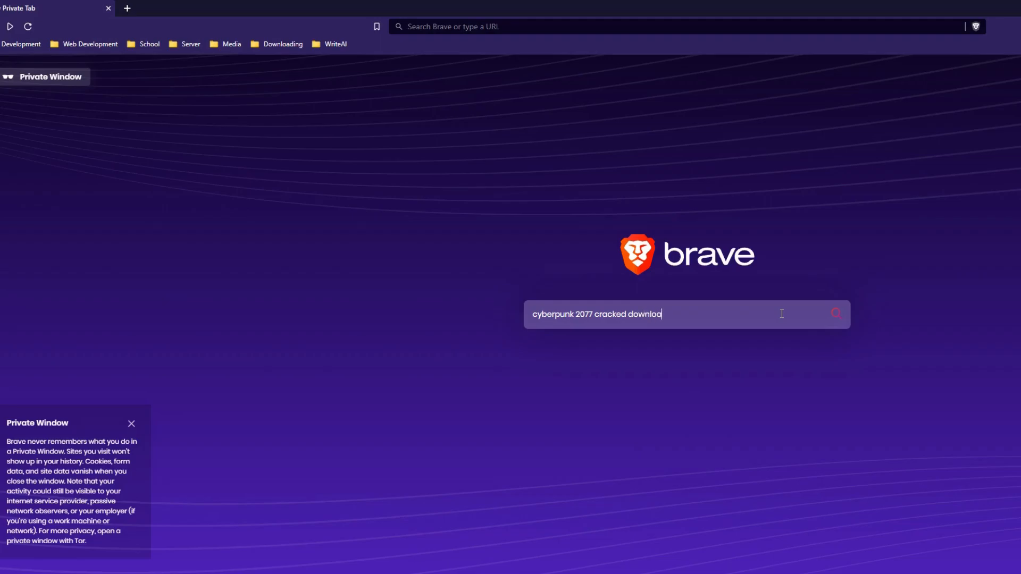
# - Run the 'cyberpunk 2077 cracked download' search and browse the pirate-site results
pyautogui.press('Enter')
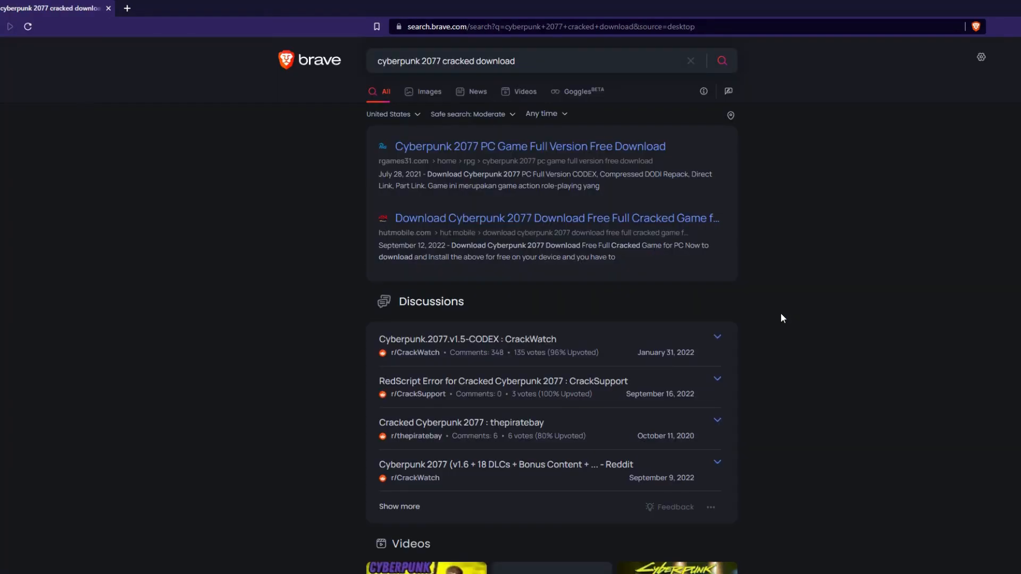
pyautogui.scroll(-3)
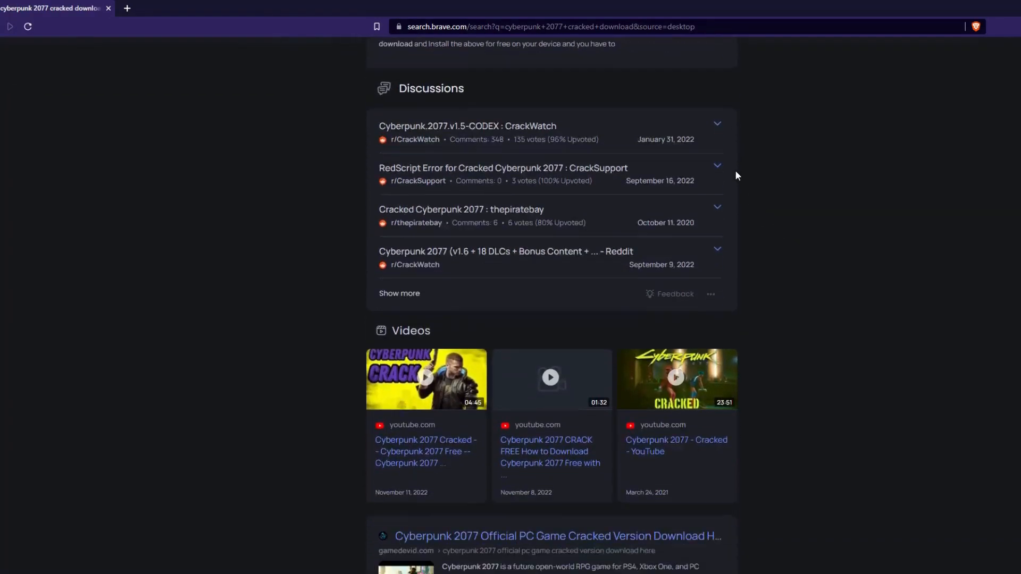
pyautogui.scroll(-3)
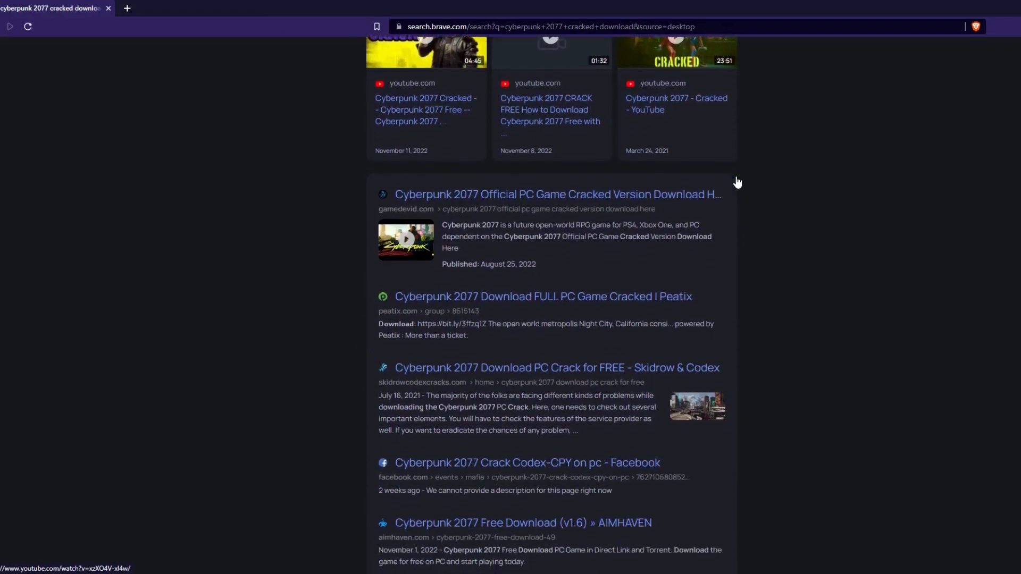
pyautogui.scroll(-3)
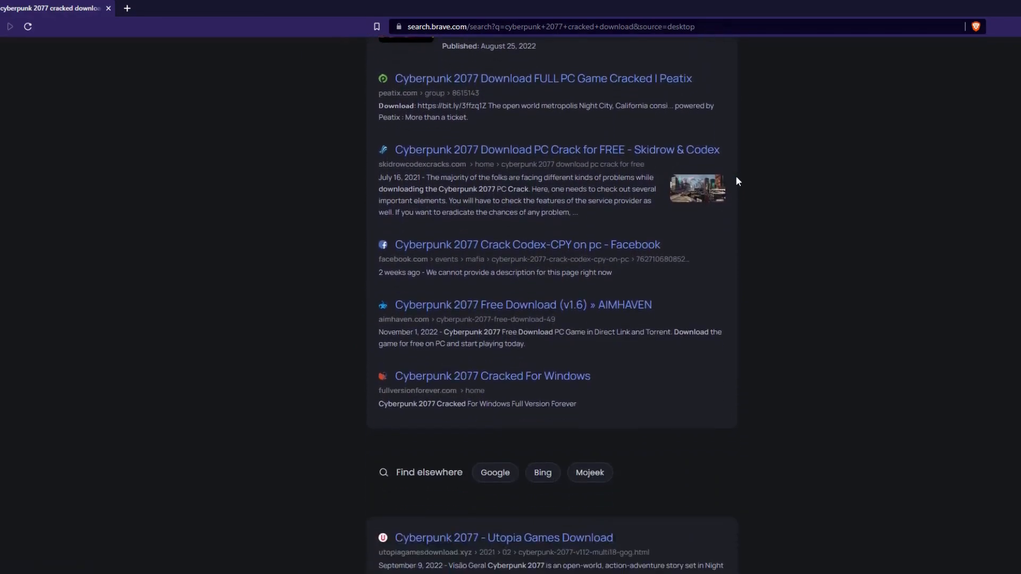
pyautogui.scroll(-3)
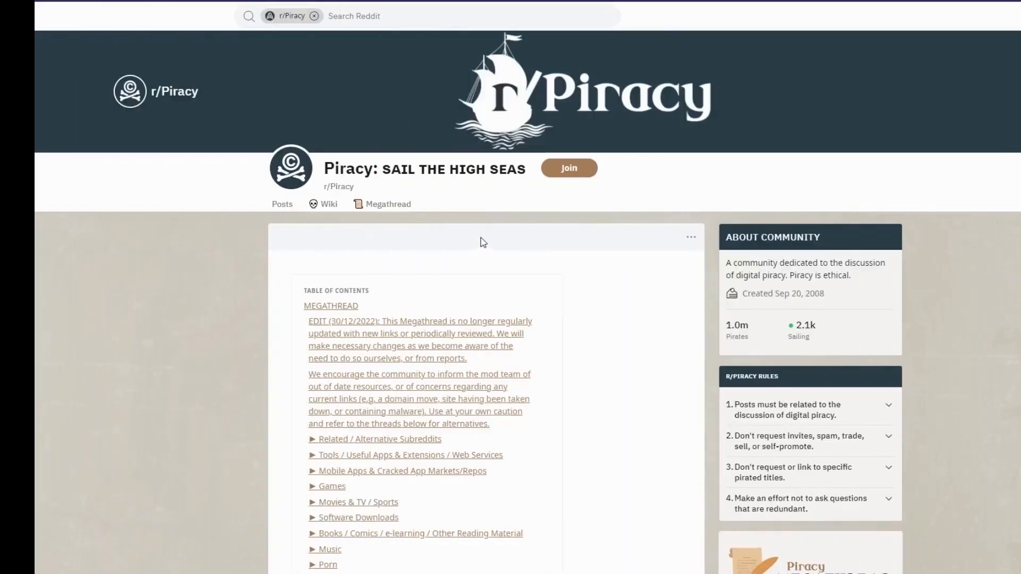
# - Scroll the r/Piracy megathread and go to its Games wiki page
pyautogui.scroll(-3)
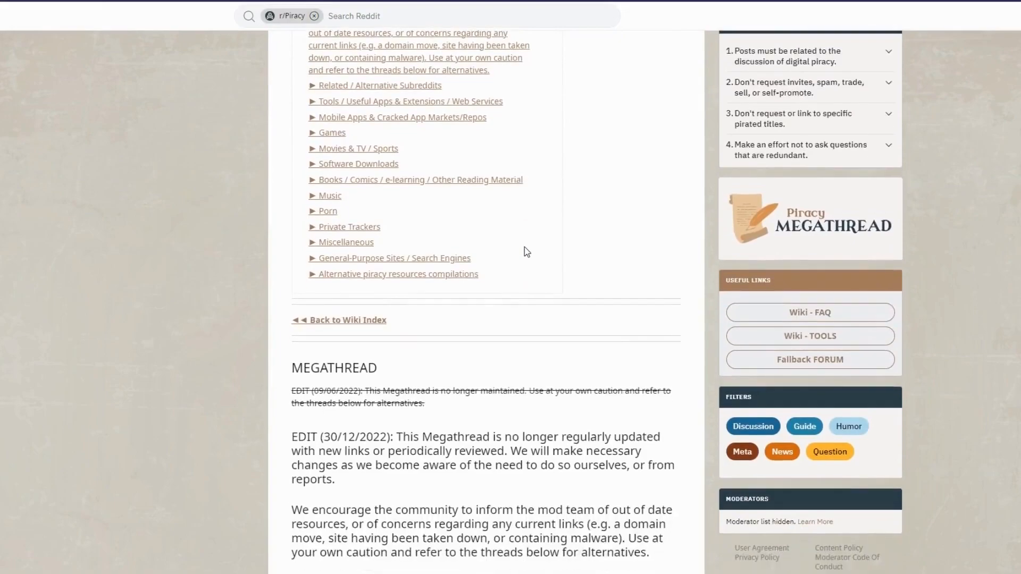
pyautogui.scroll(-3)
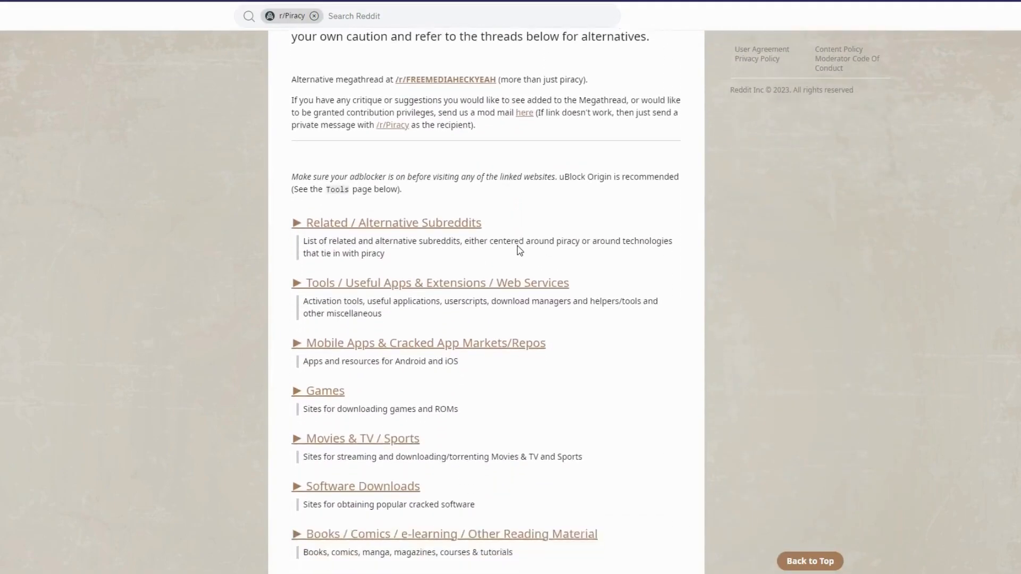
pyautogui.scroll(-3)
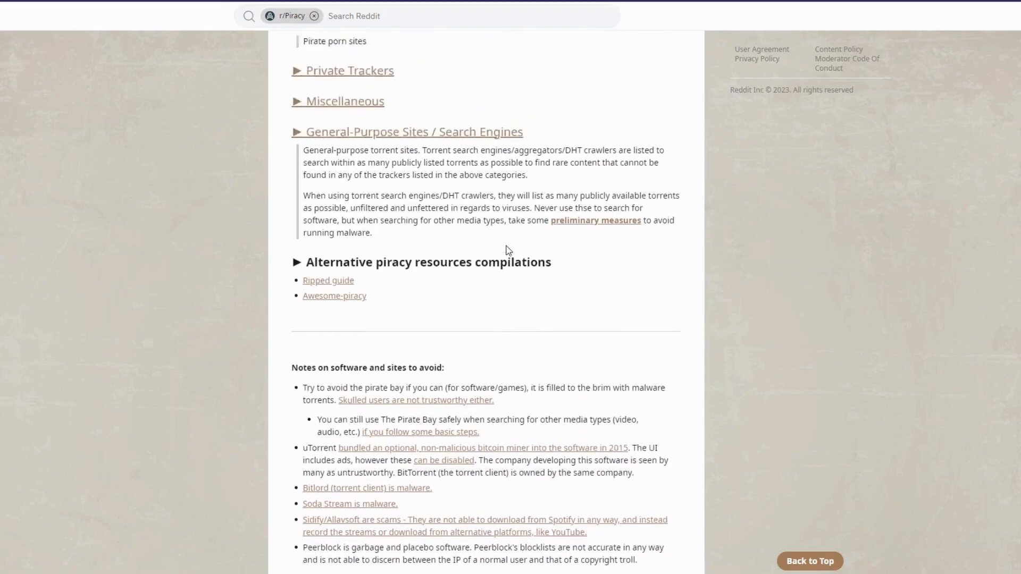
pyautogui.scroll(3)
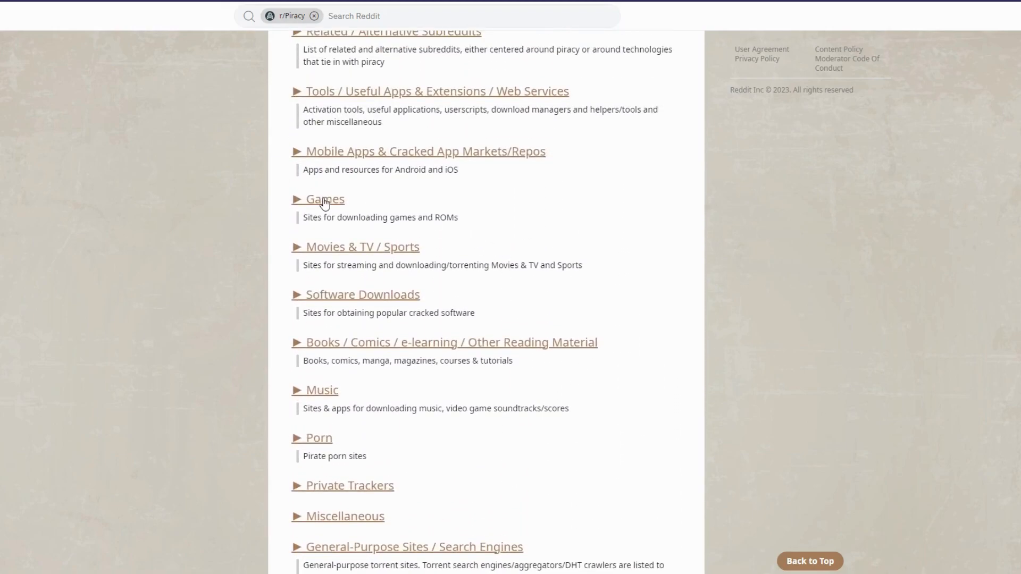
pyautogui.click(325, 199)
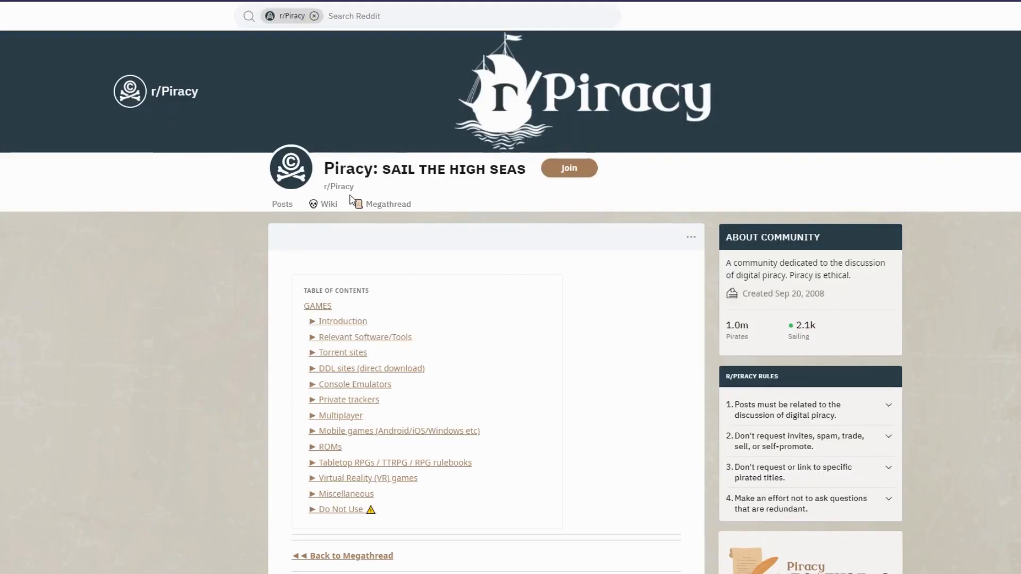
# - Read down the Games page's introduction, download managers and Steam tools
pyautogui.scroll(-3)
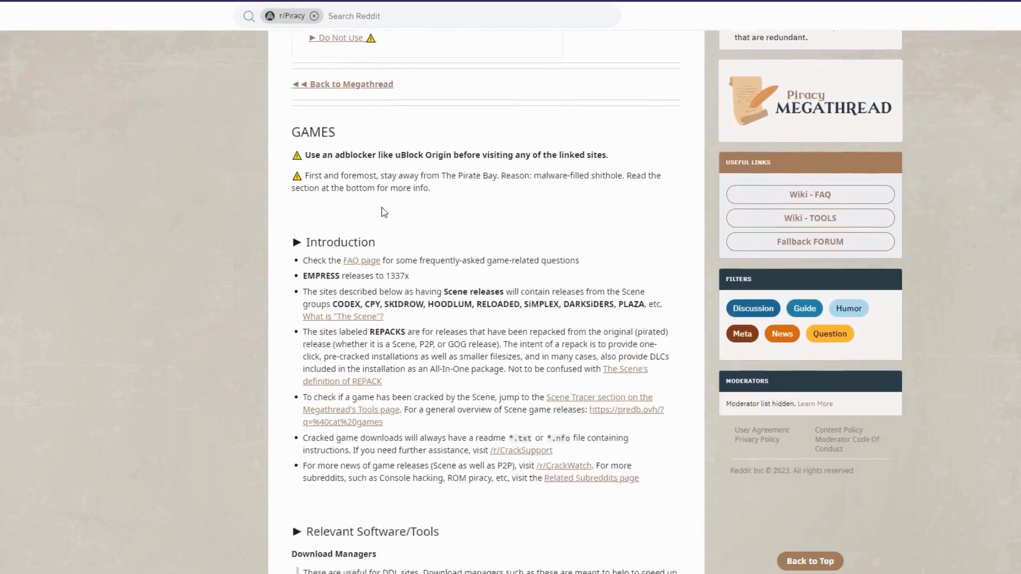
pyautogui.scroll(-3)
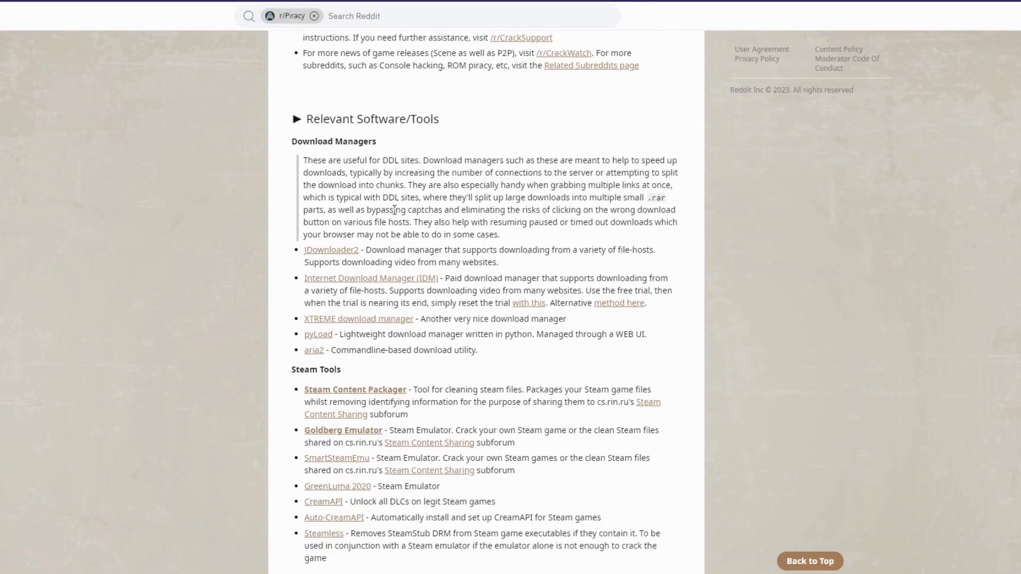